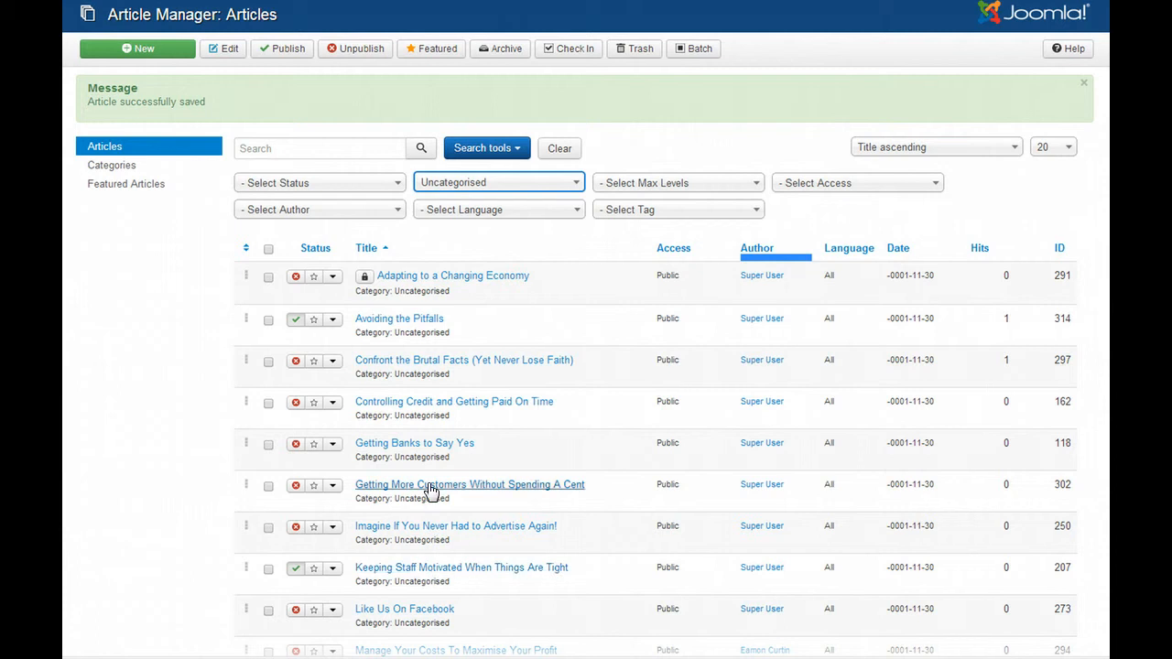
pyautogui.moveTo(407, 538)
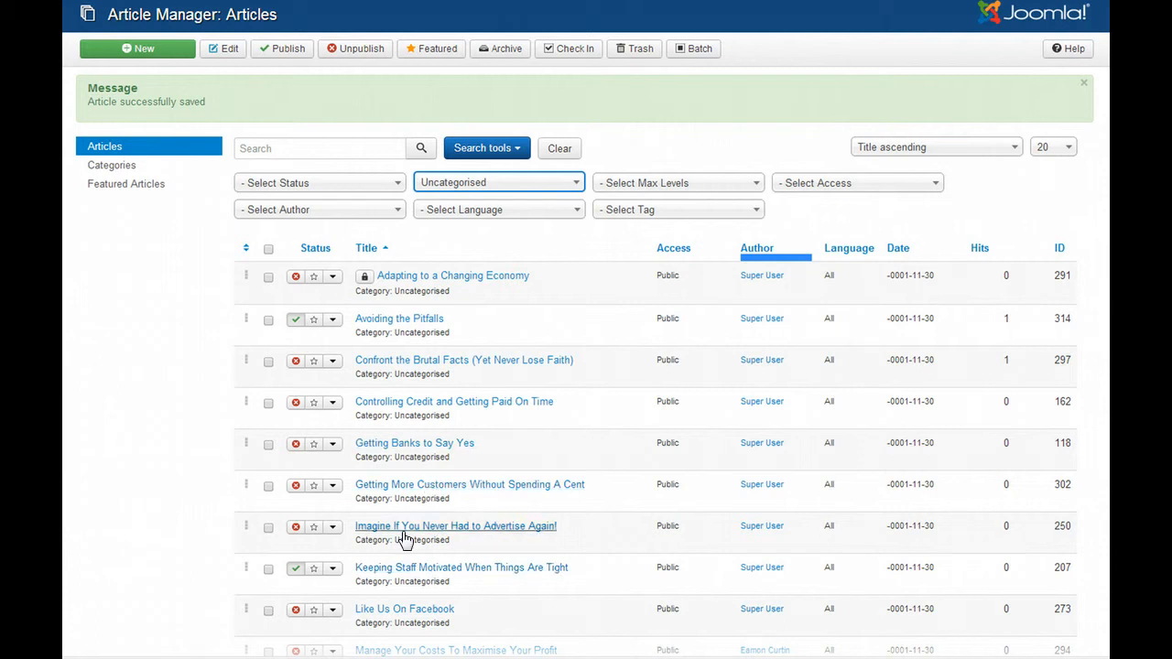
# Step: Open the article 'Imagine If You Never Had to Advertise Again!' from the Article Manager
pyautogui.click(454, 526)
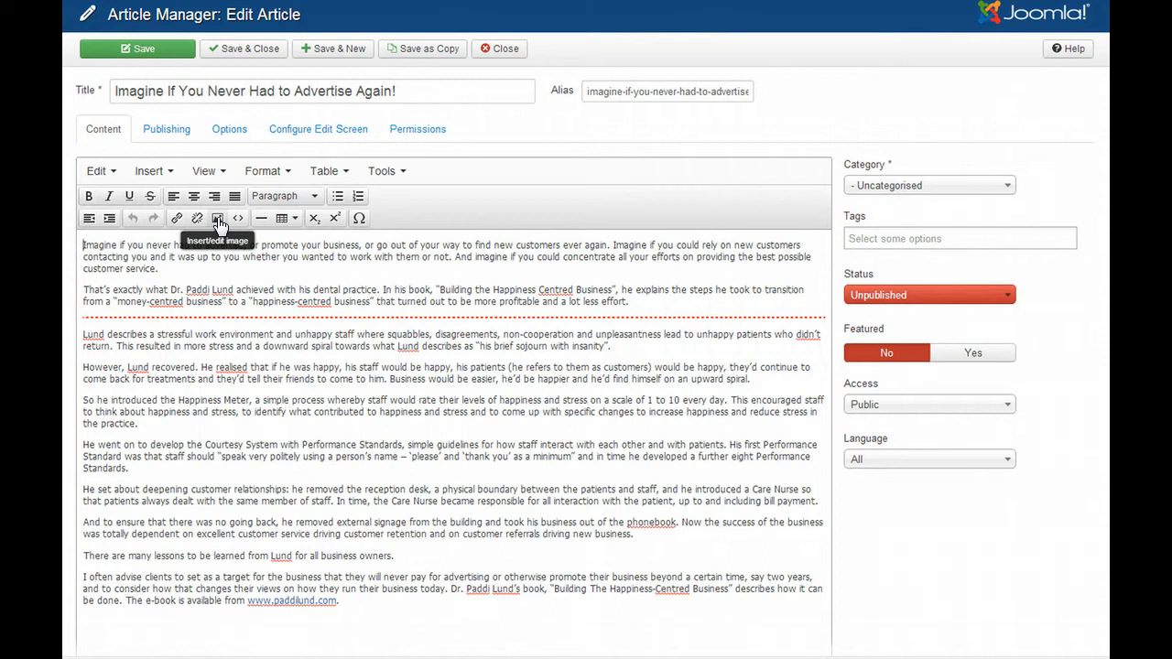
pyautogui.click(218, 217)
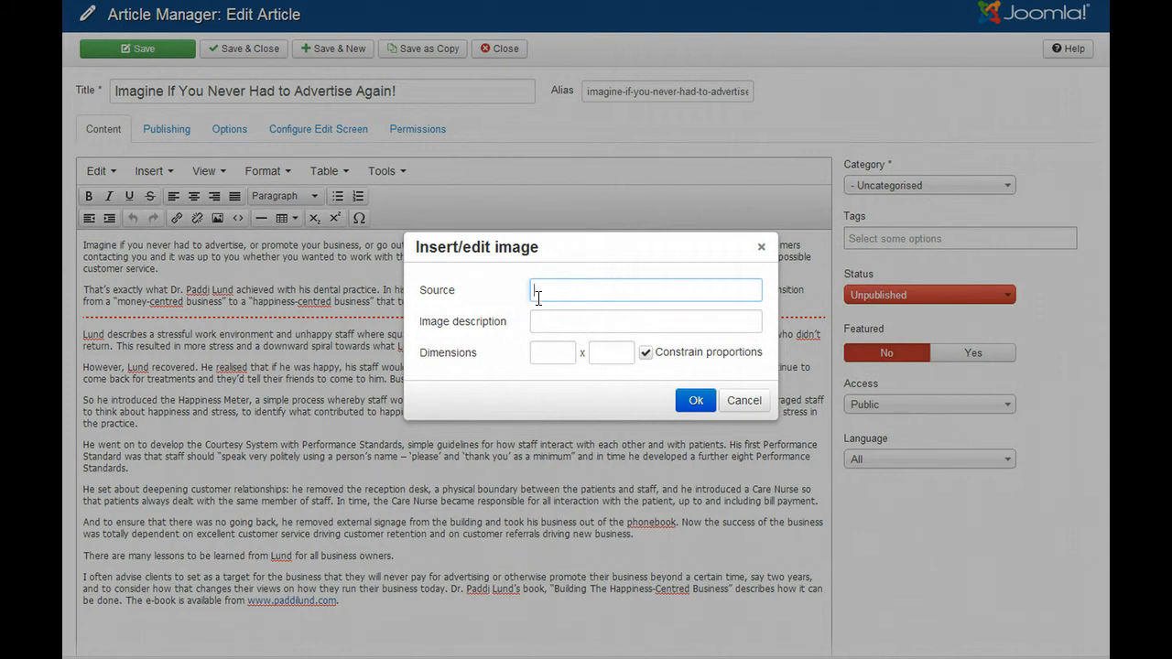
pyautogui.click(744, 399)
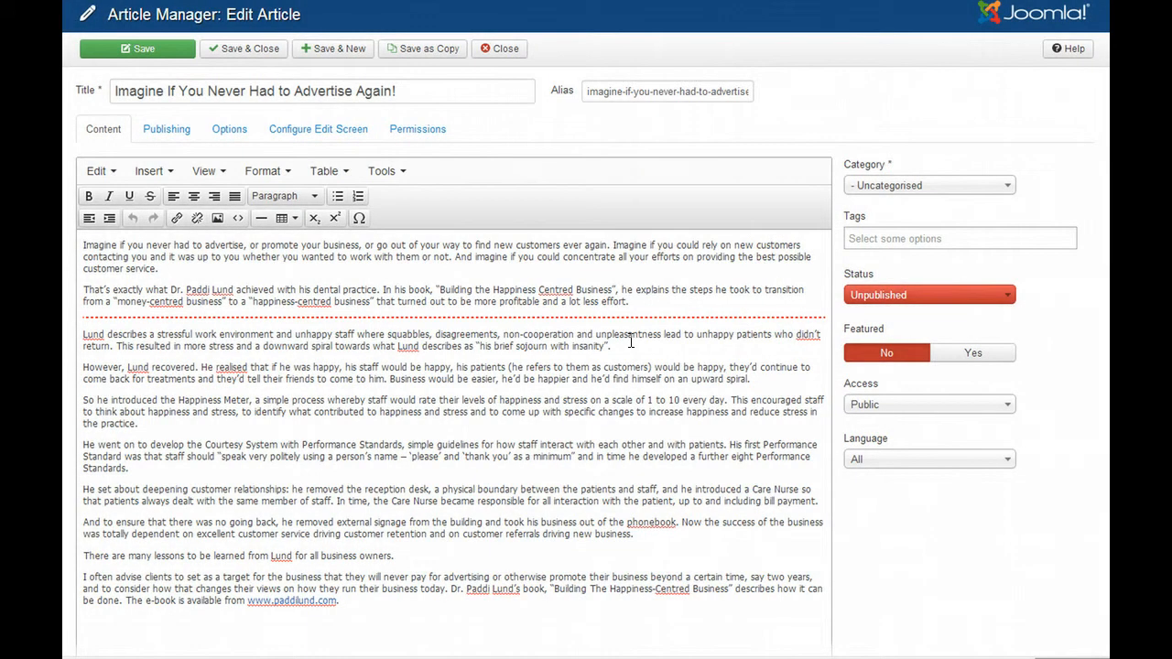
pyautogui.scroll(-3)
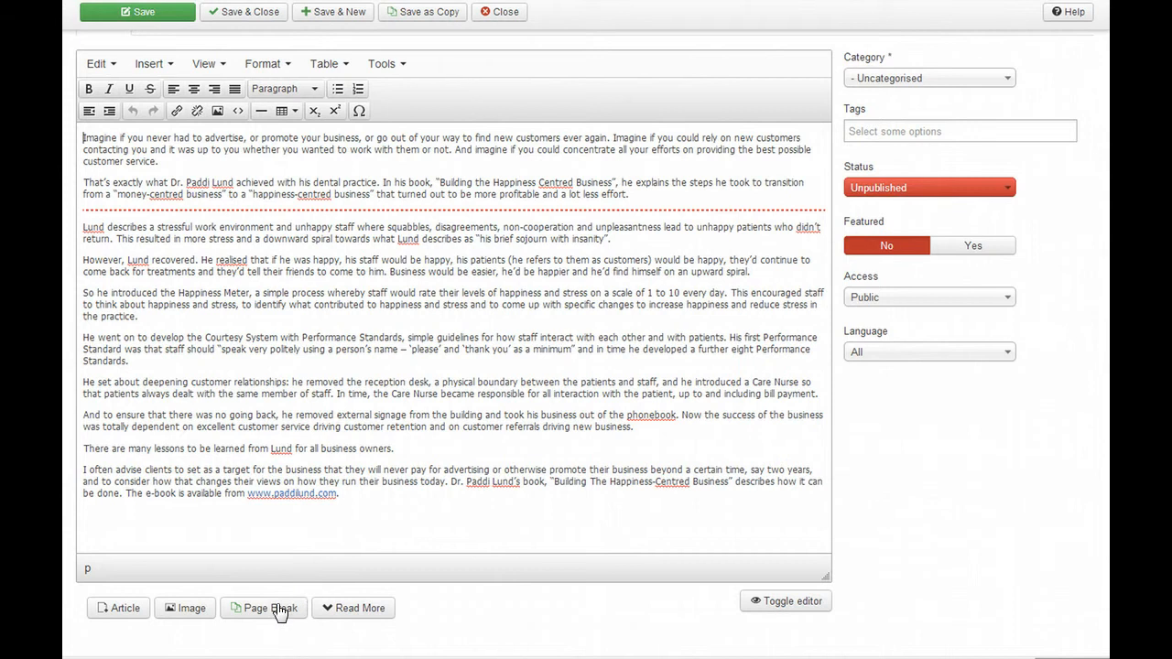
pyautogui.moveTo(228, 619)
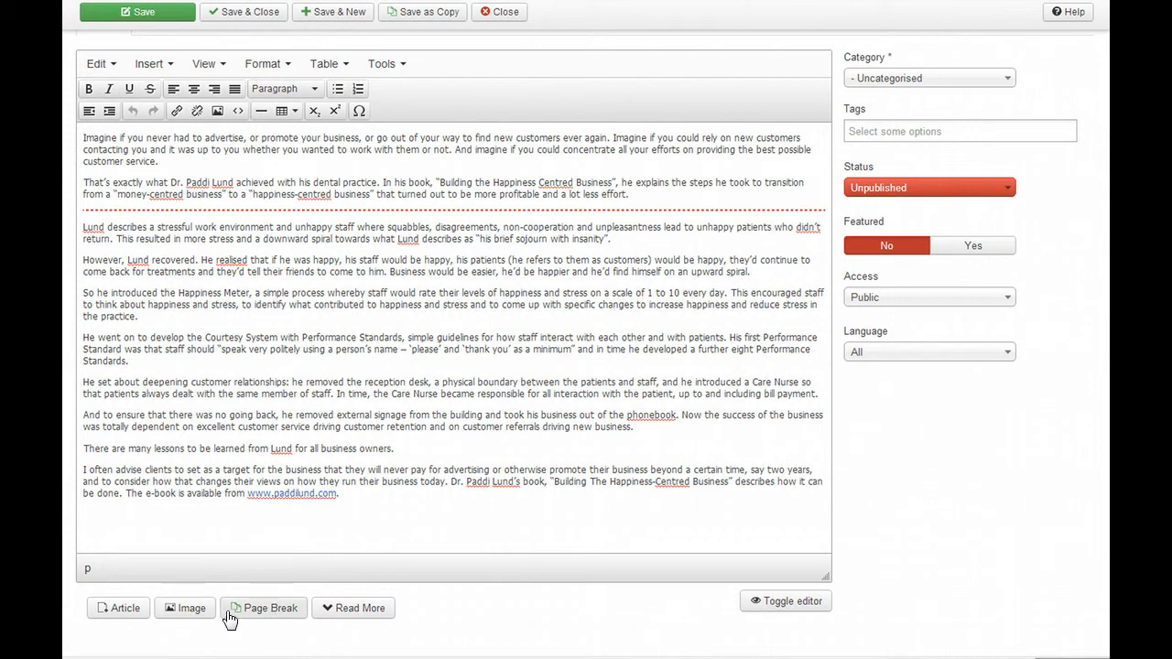
pyautogui.moveTo(190, 608)
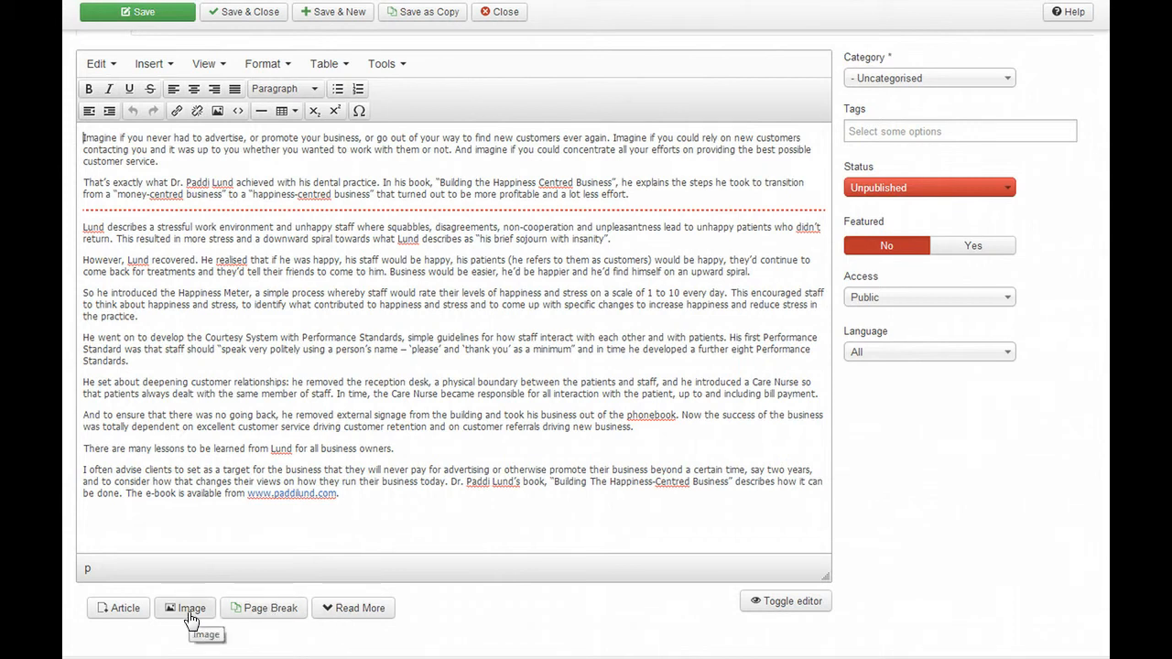
# Step: Insert fan.jpg from the slideshow images folder at the top of the article body
pyautogui.click(185, 608)
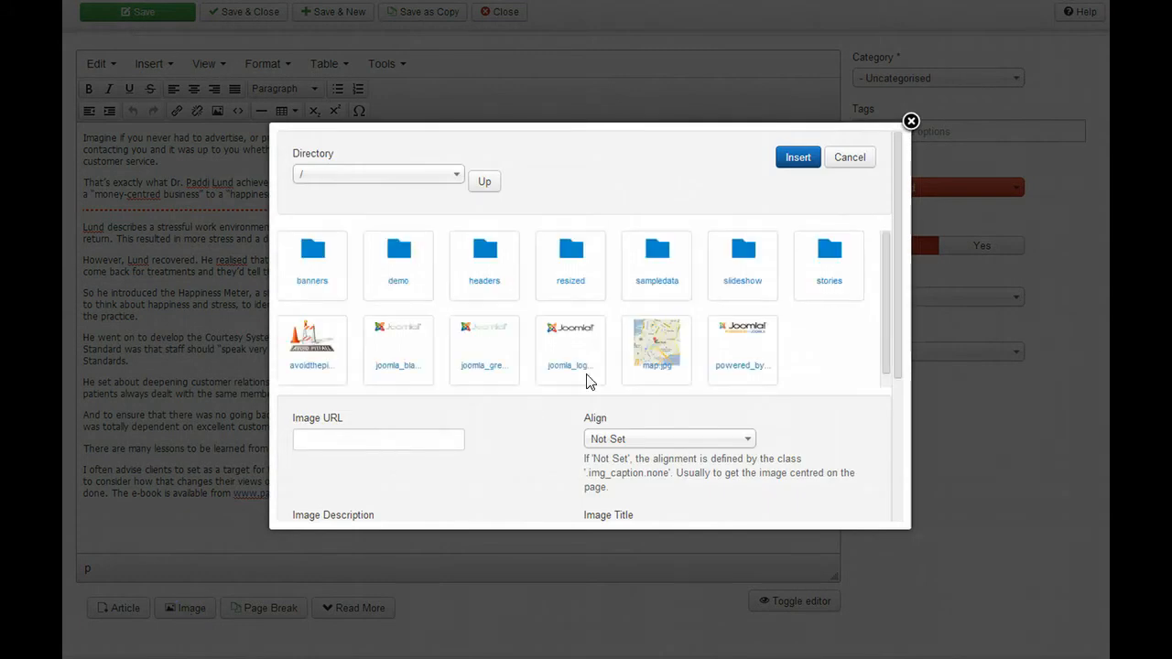
pyautogui.moveTo(744, 334)
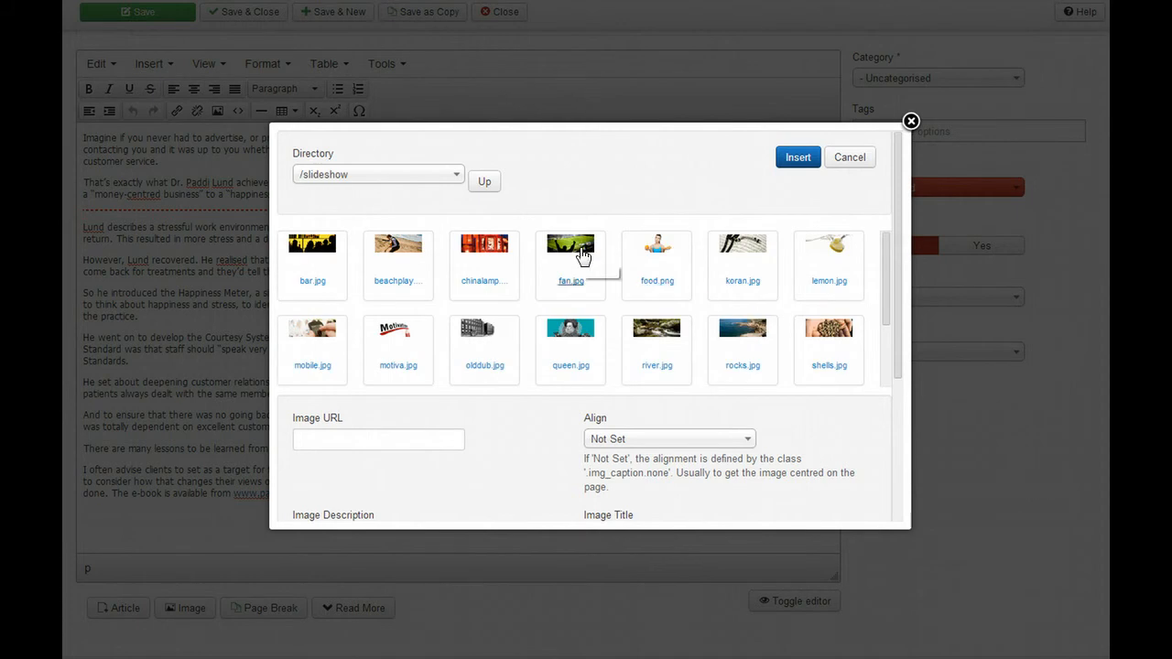
pyautogui.click(571, 244)
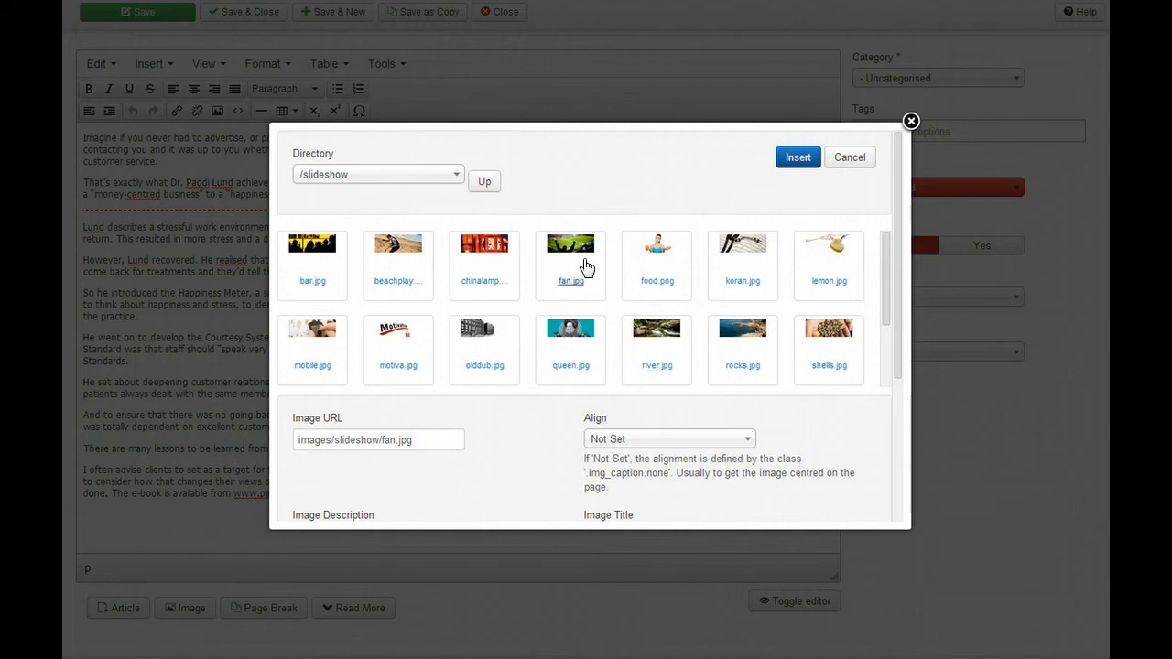
pyautogui.click(795, 158)
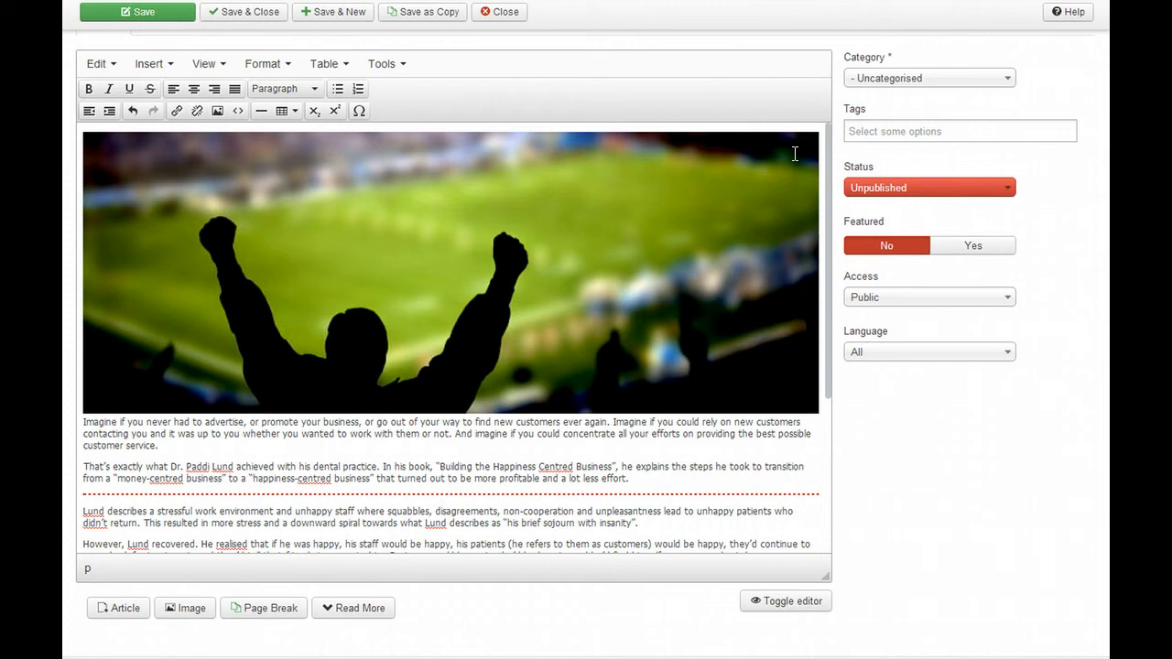
pyautogui.moveTo(406, 158)
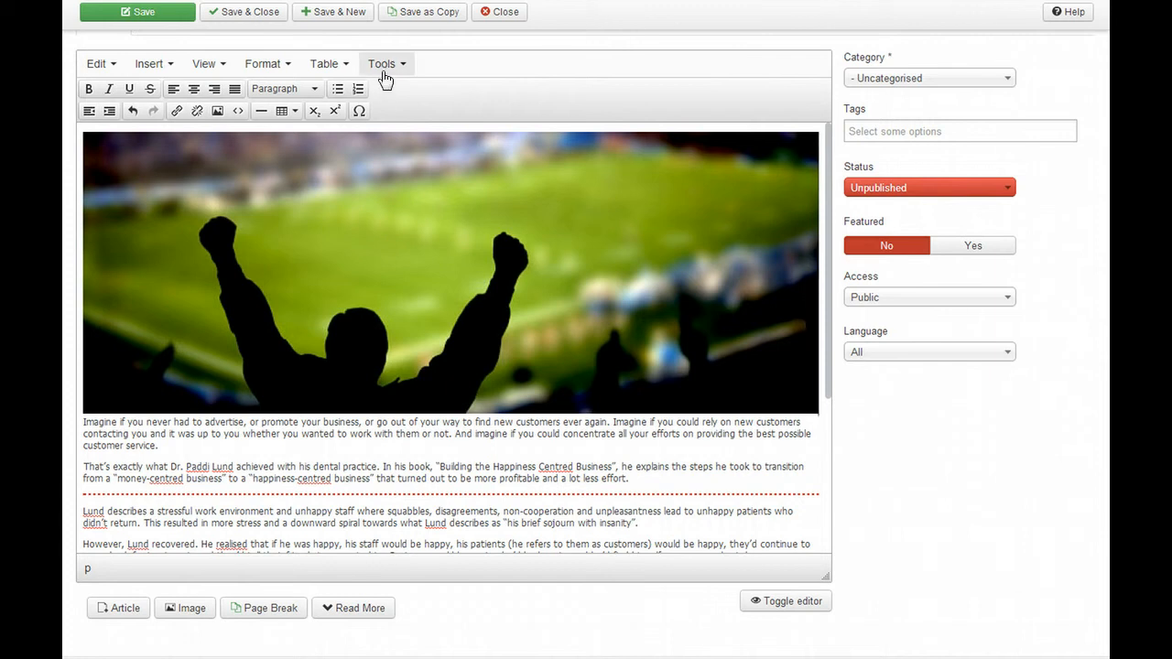
pyautogui.click(381, 62)
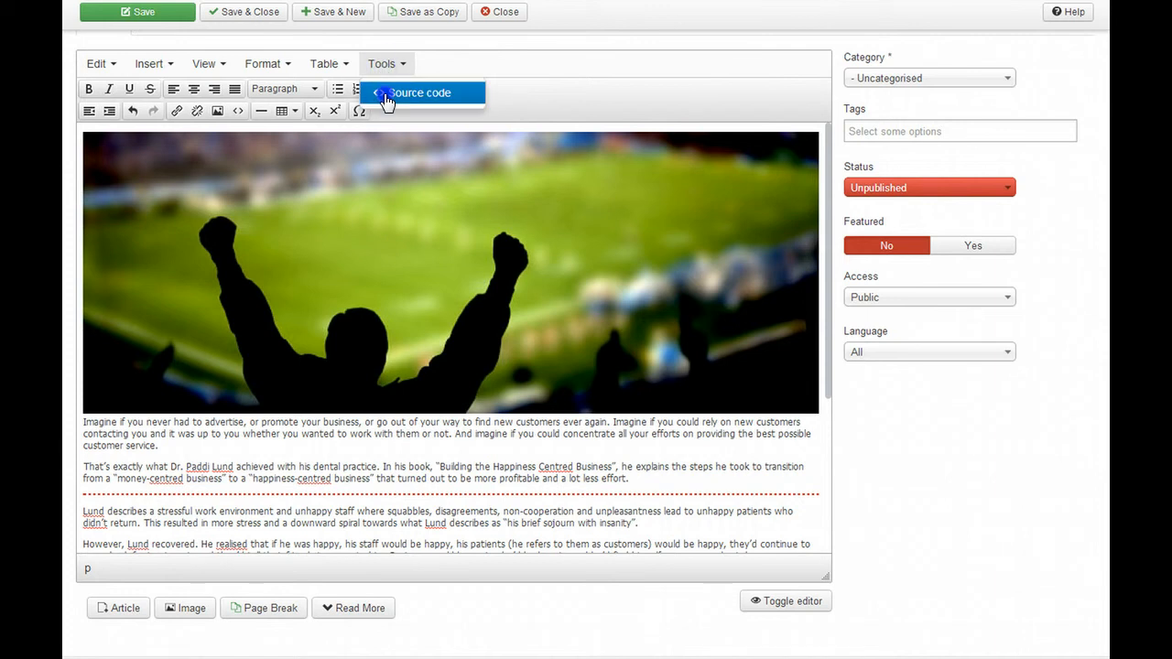
pyautogui.click(421, 92)
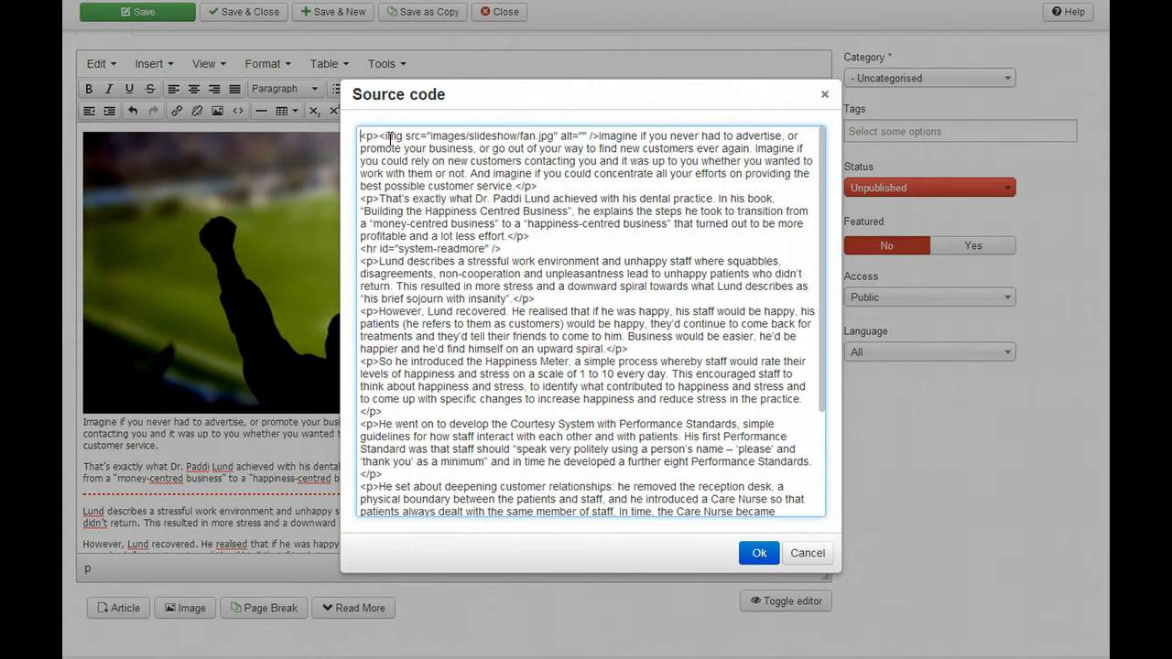
pyautogui.moveTo(491, 143)
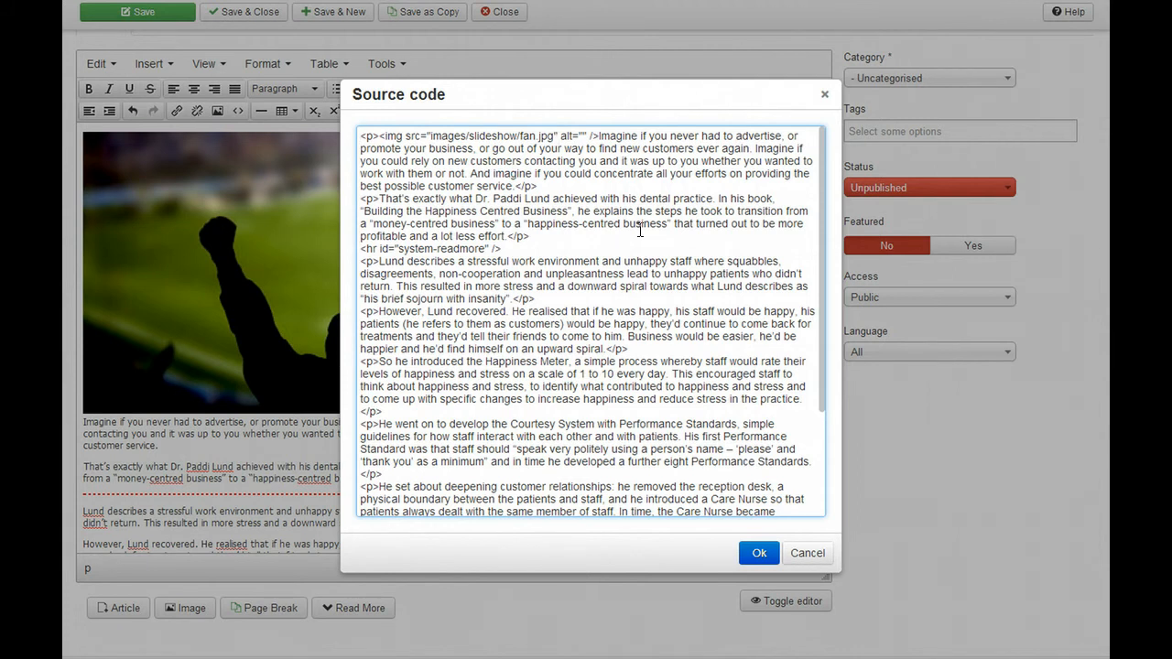
pyautogui.moveTo(772, 462)
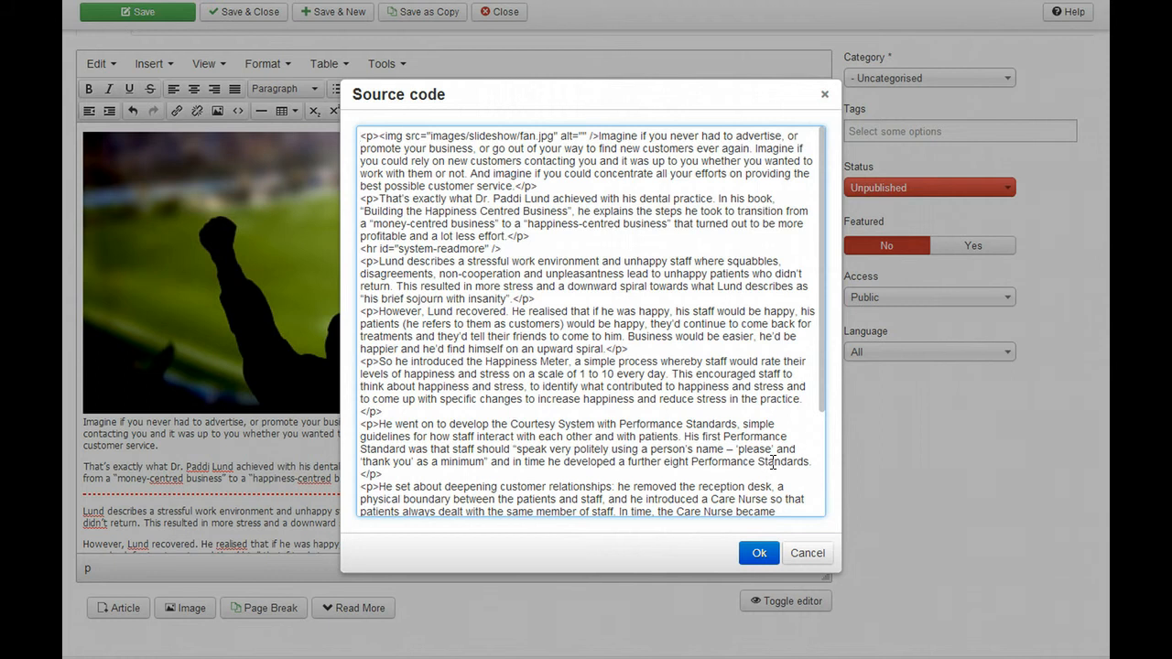
pyautogui.click(758, 553)
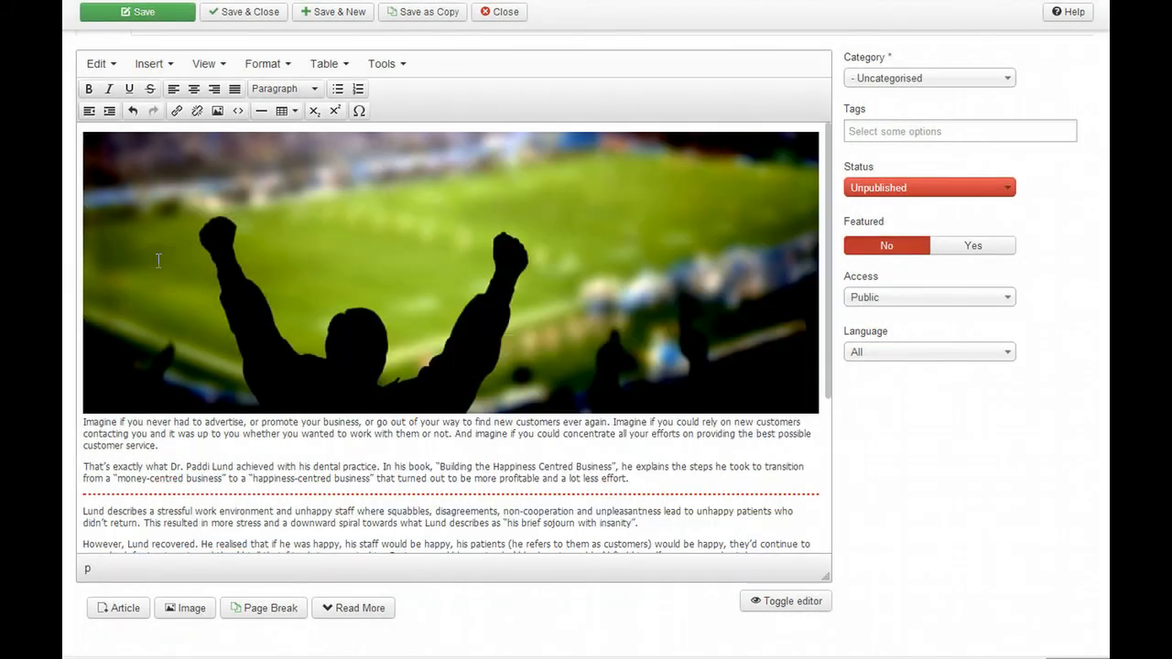
pyautogui.moveTo(750, 295)
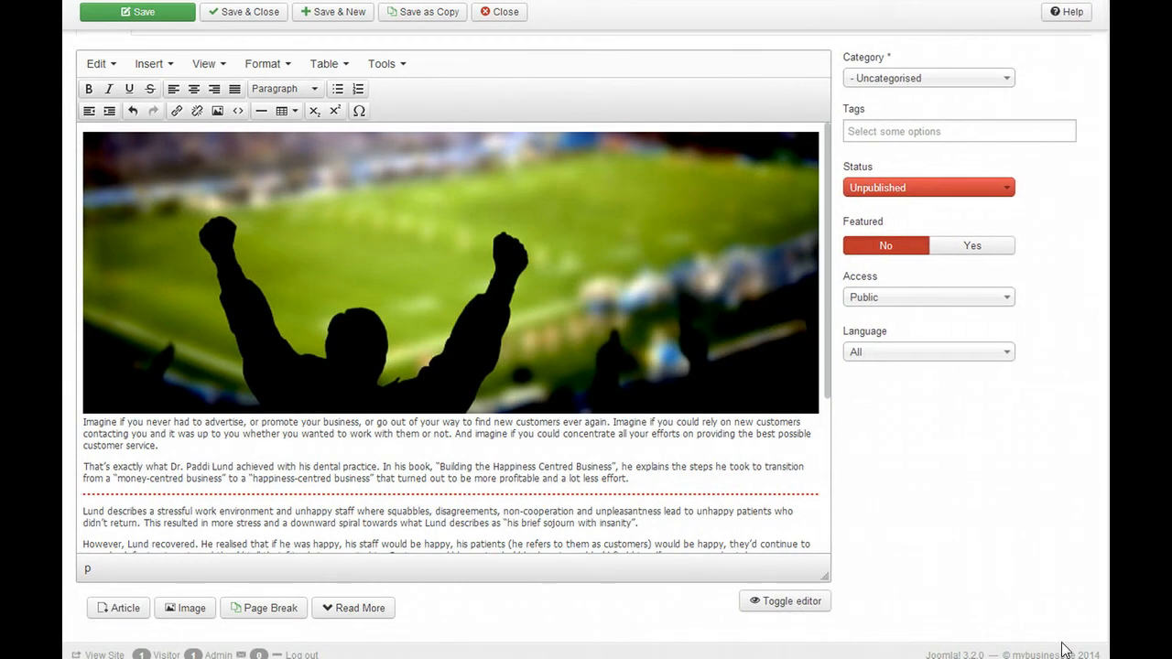
pyautogui.moveTo(1009, 626)
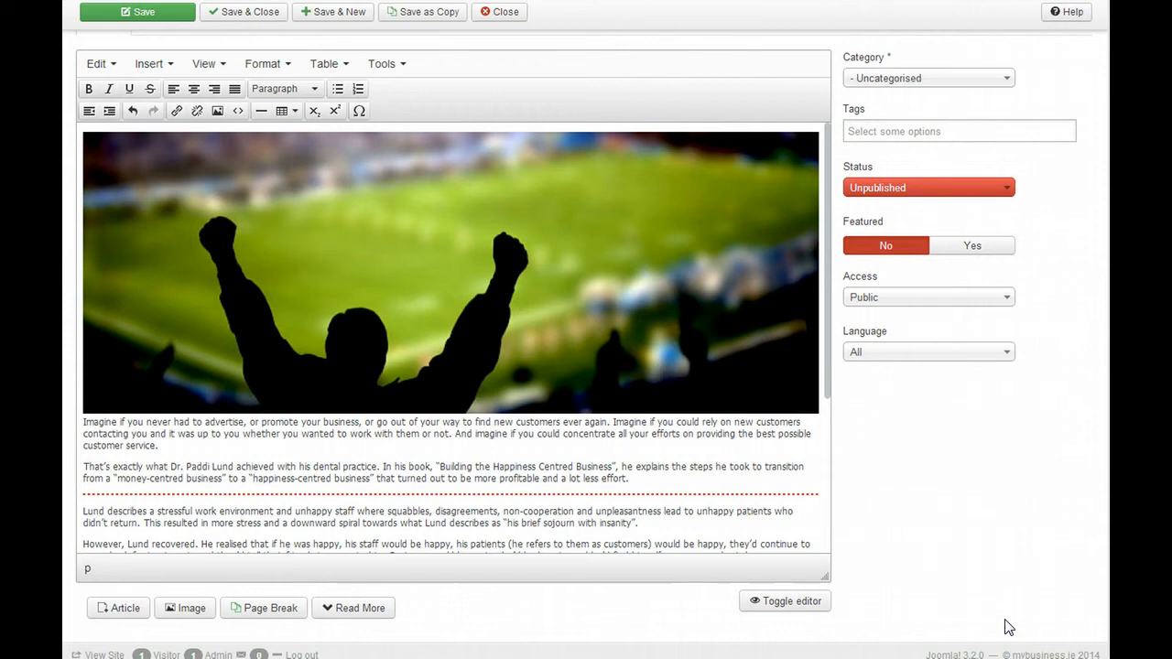
pyautogui.moveTo(525, 184)
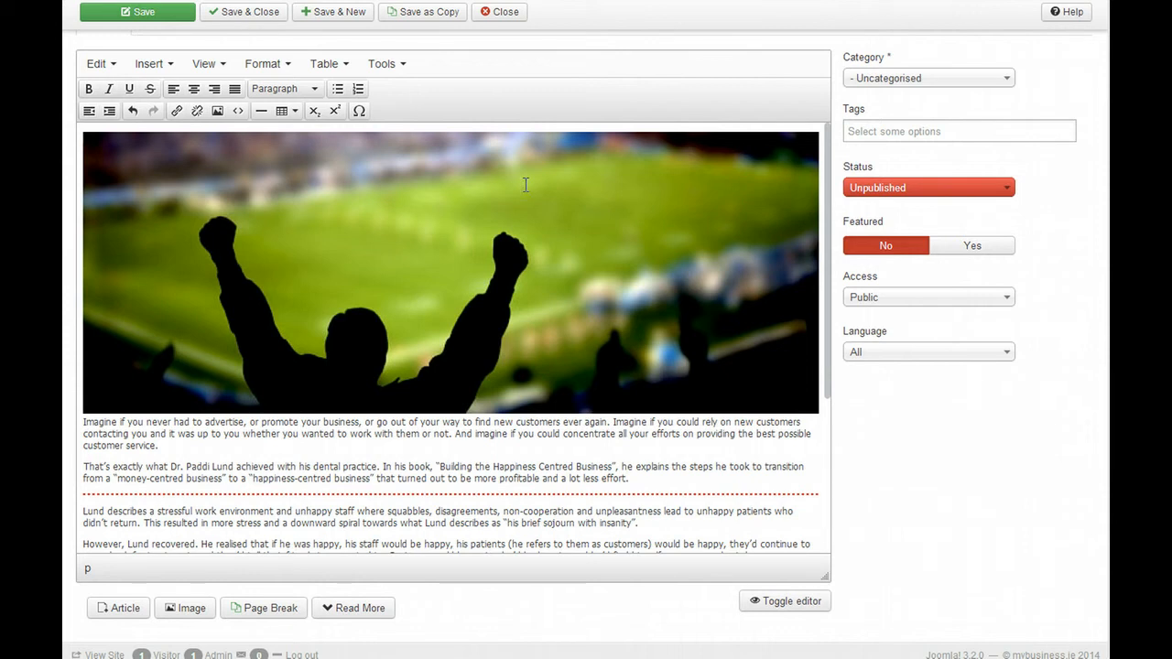
# Step: Add style="width:100%;" to the fan.jpg img tag in the HTML source
pyautogui.click(381, 63)
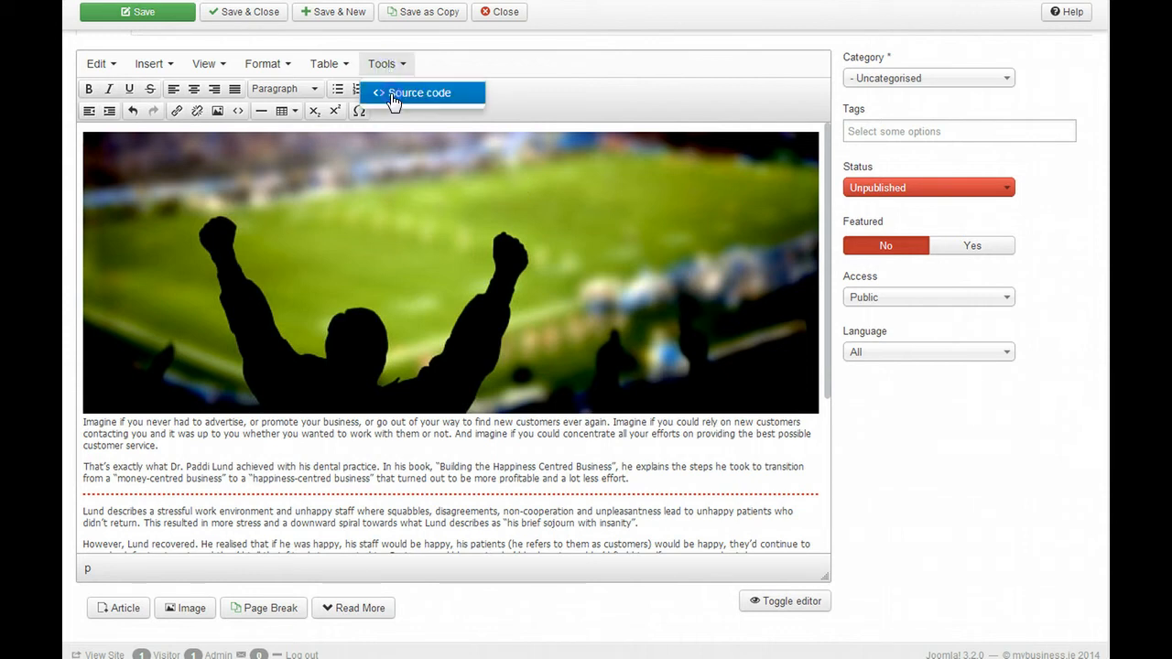
pyautogui.click(418, 92)
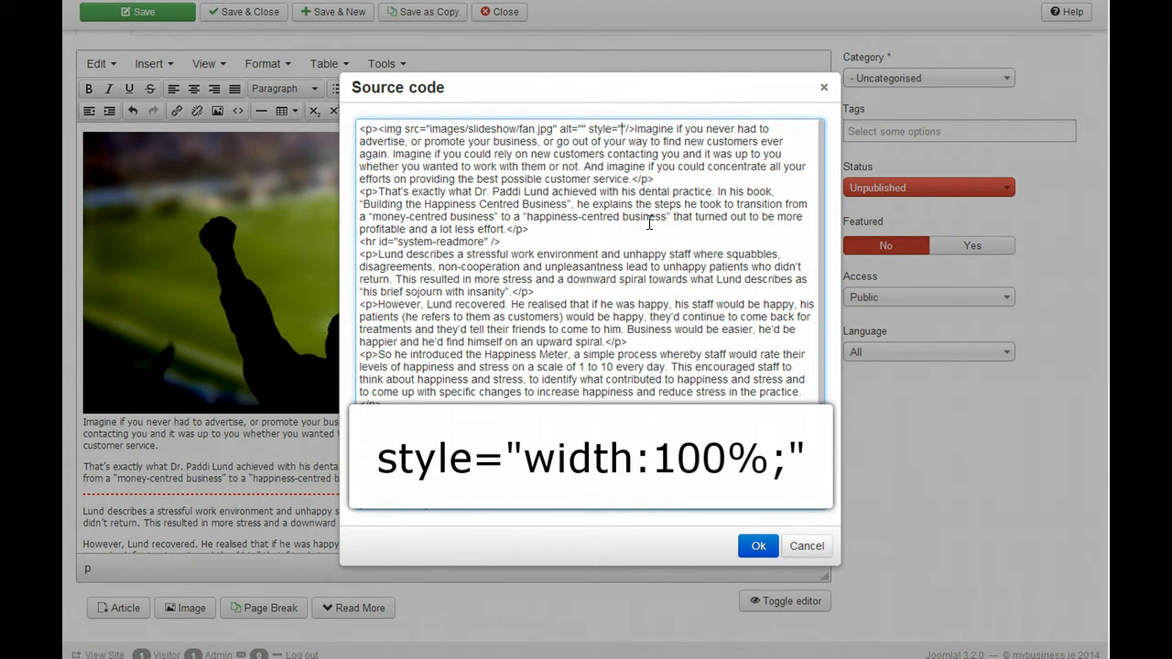
pyautogui.write('width')
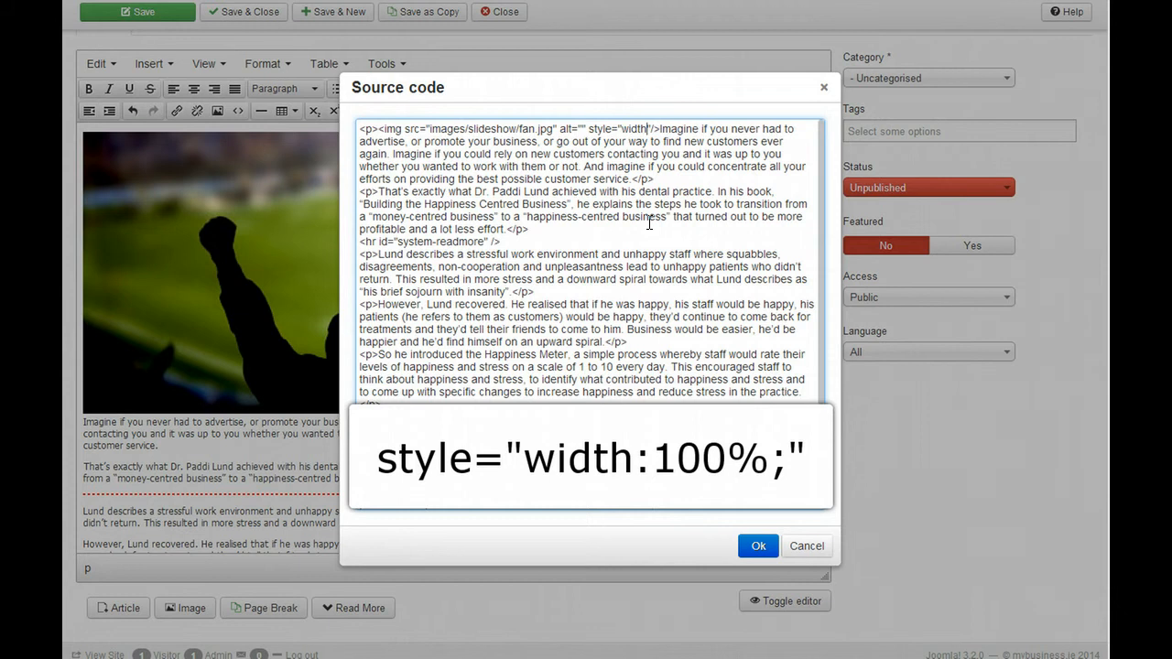
pyautogui.write(':100%;')
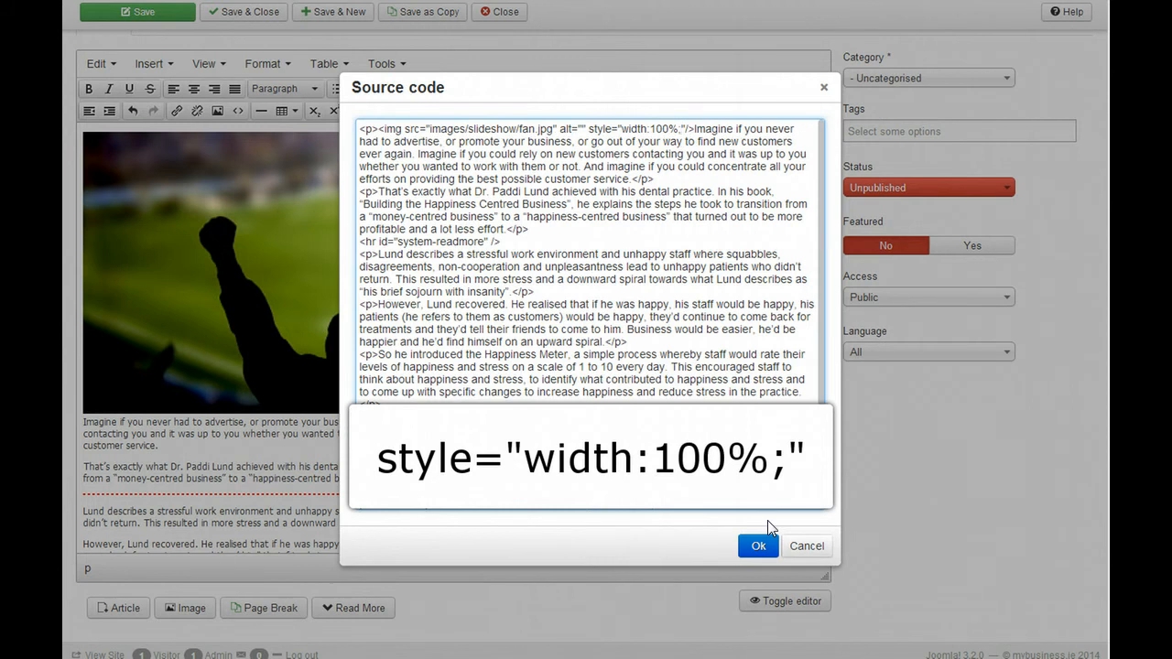
pyautogui.click(758, 545)
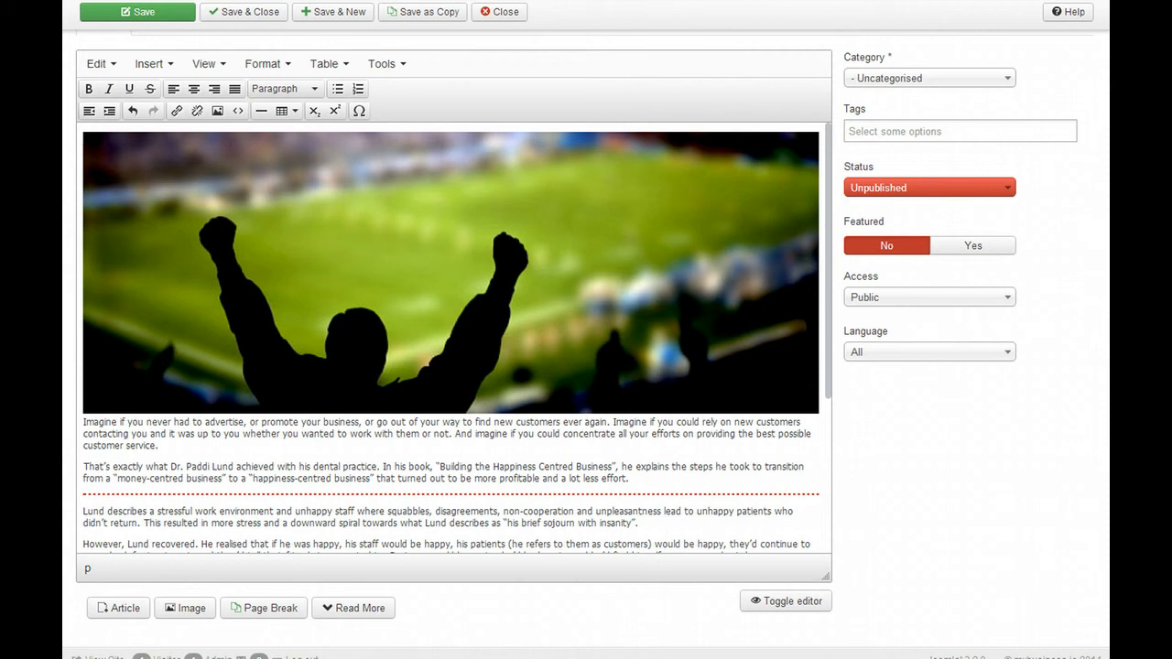
pyautogui.moveTo(960, 593)
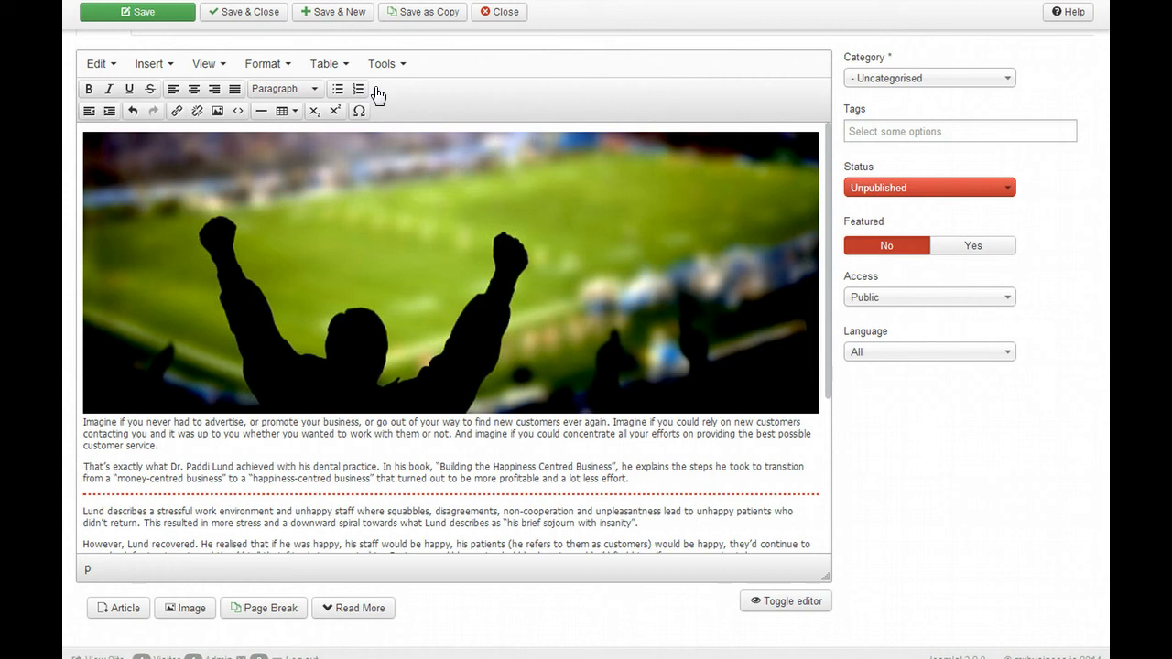
# Step: Extend the img style to "width:100%; margin-bottom:10px;" in the HTML source
pyautogui.click(384, 62)
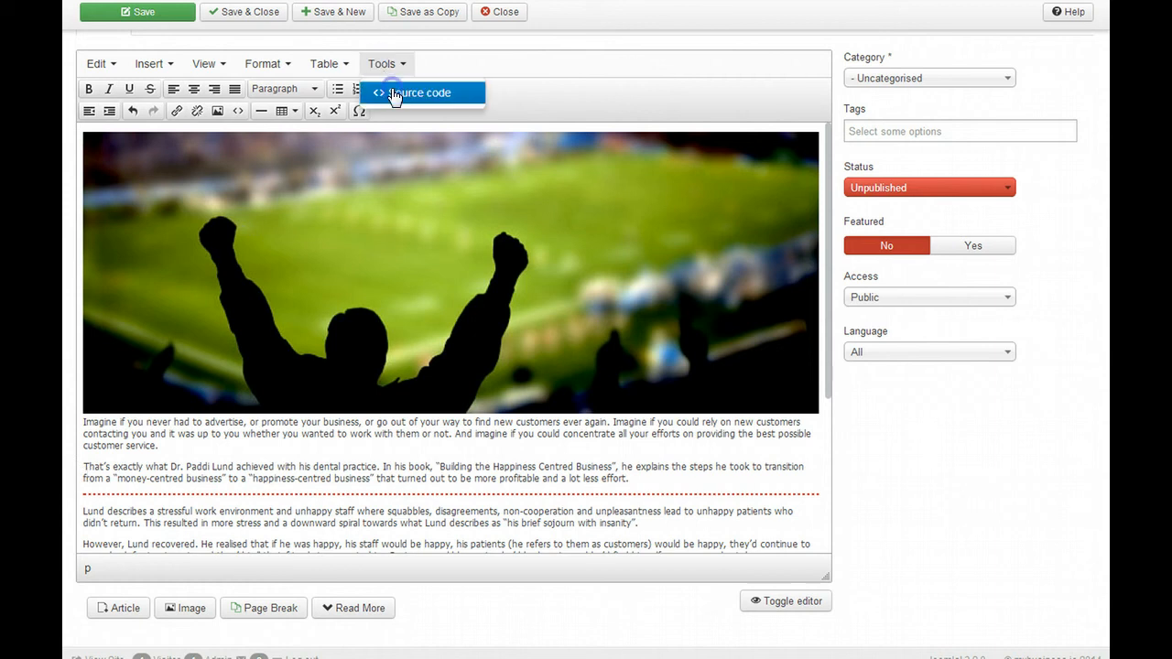
pyautogui.click(419, 91)
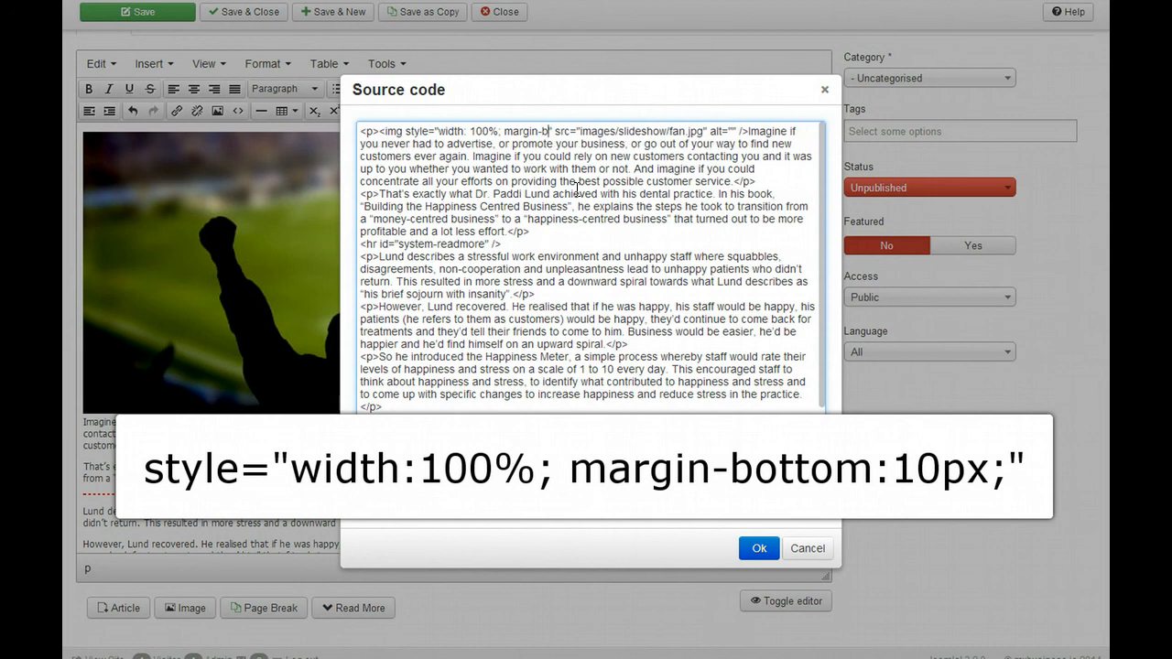
pyautogui.write('ottom:')
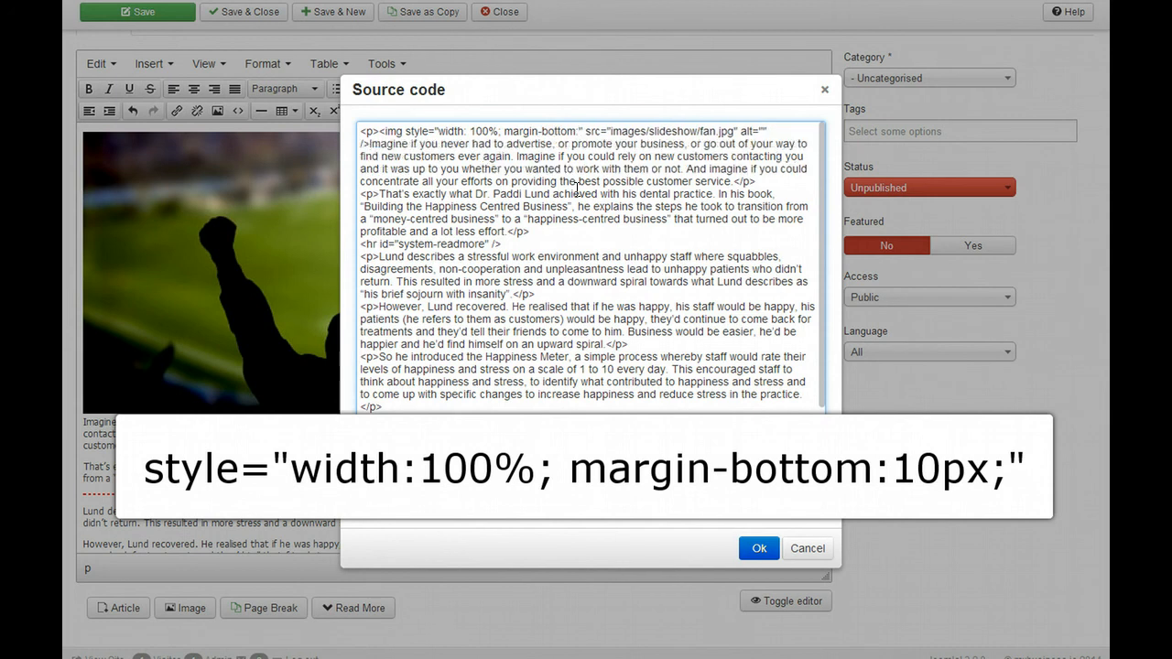
pyautogui.write('10px;')
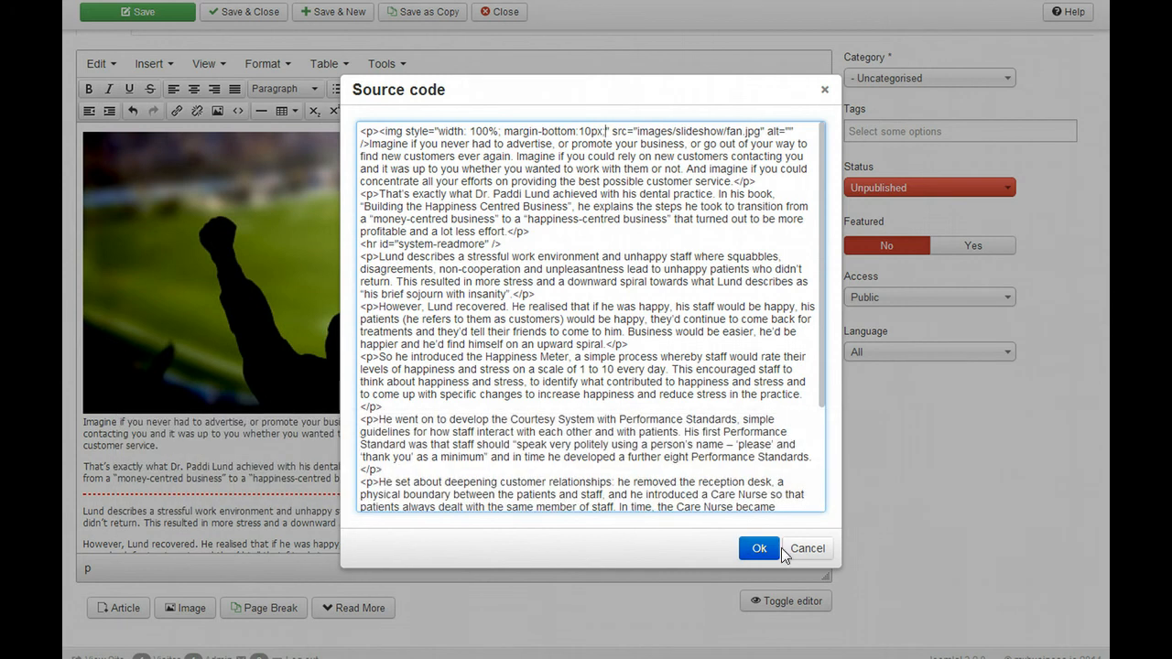
pyautogui.click(758, 548)
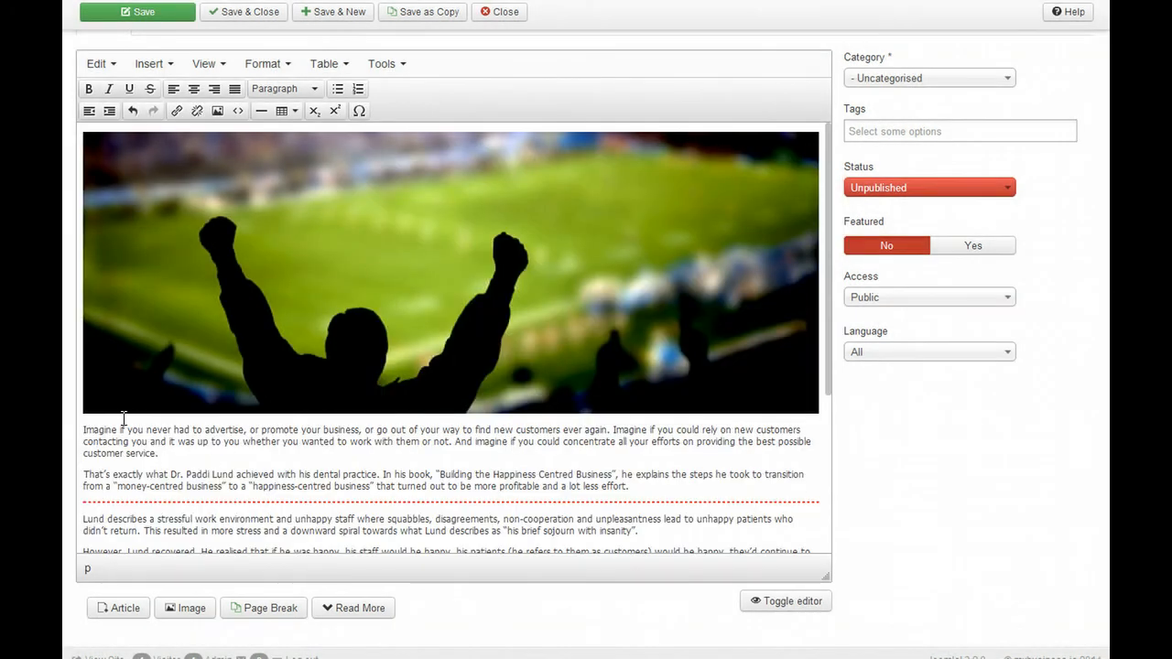